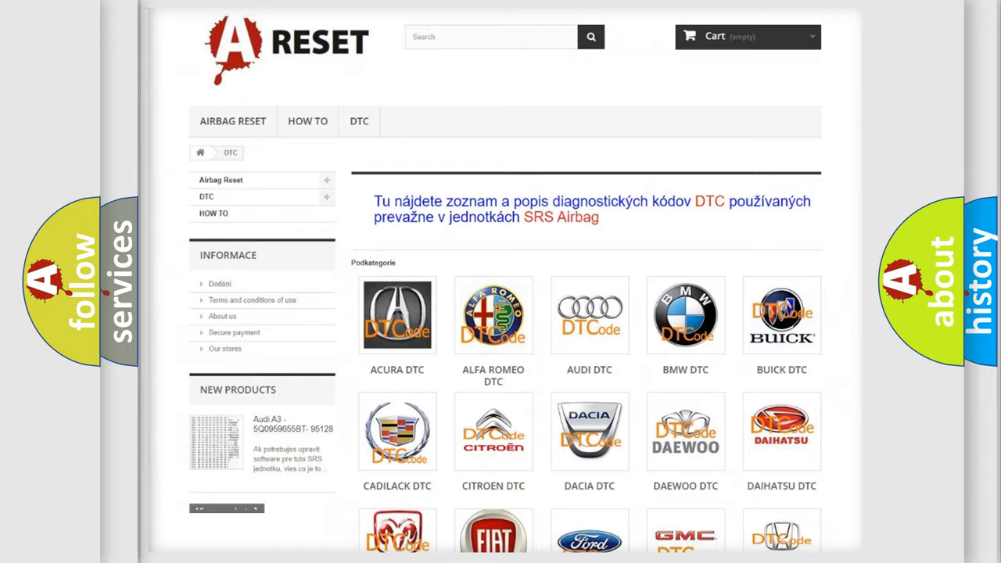
Step: Select the Lincoln DTC logo to show its list of SRS airbag diagnostic code subcategories
scroll("down", 3)
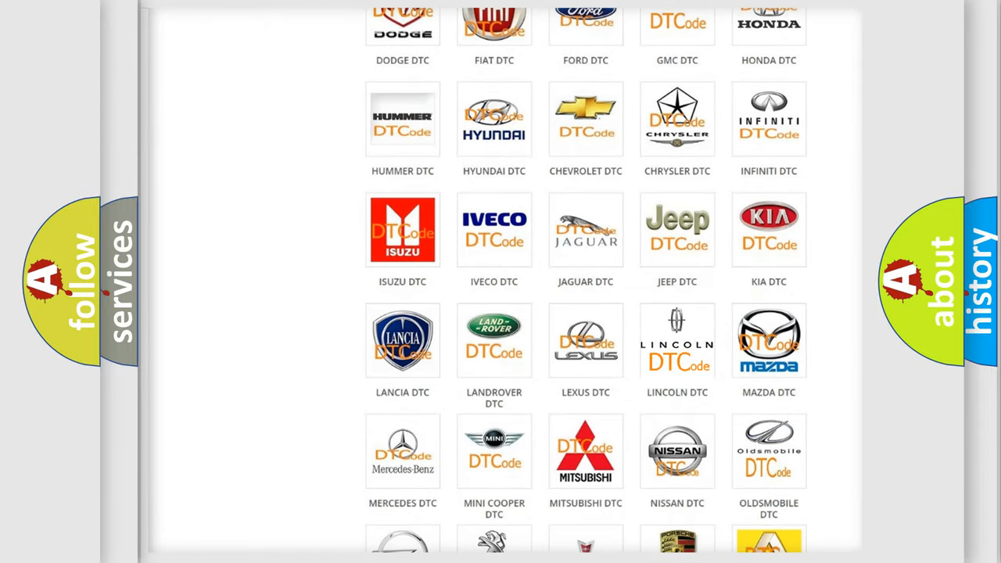
left_click(677, 341)
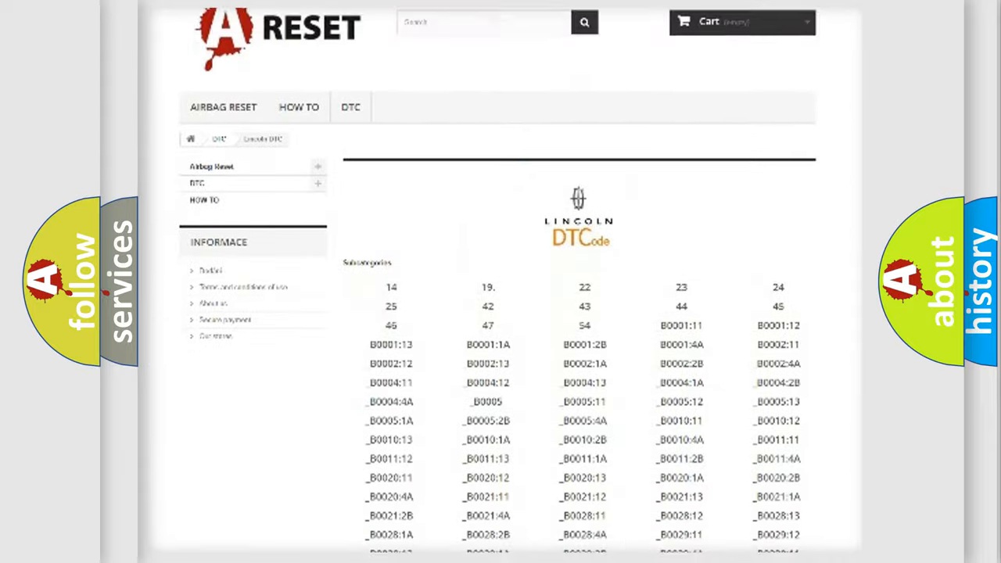
scroll("down", 3)
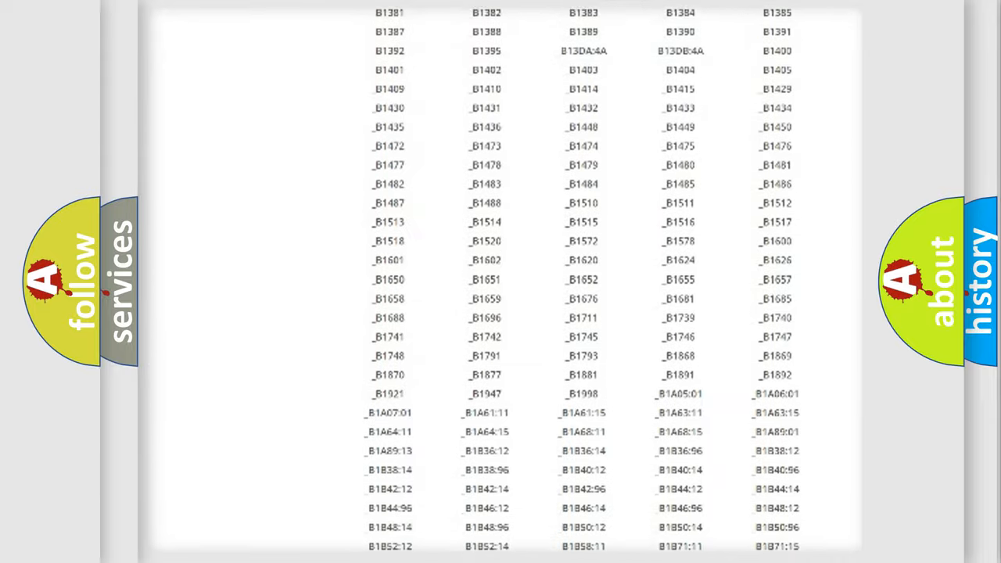
scroll("up", 3)
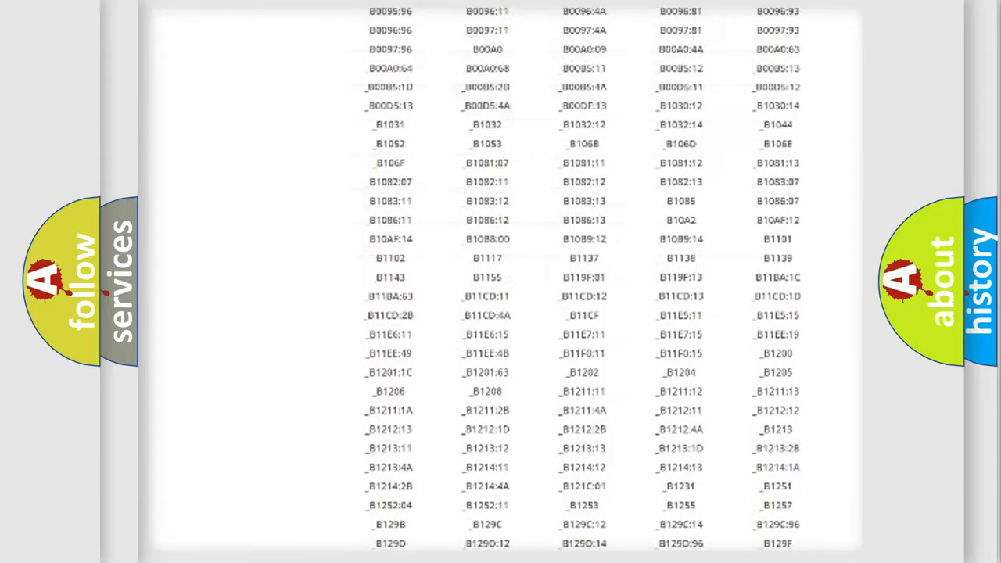
scroll("up", 3)
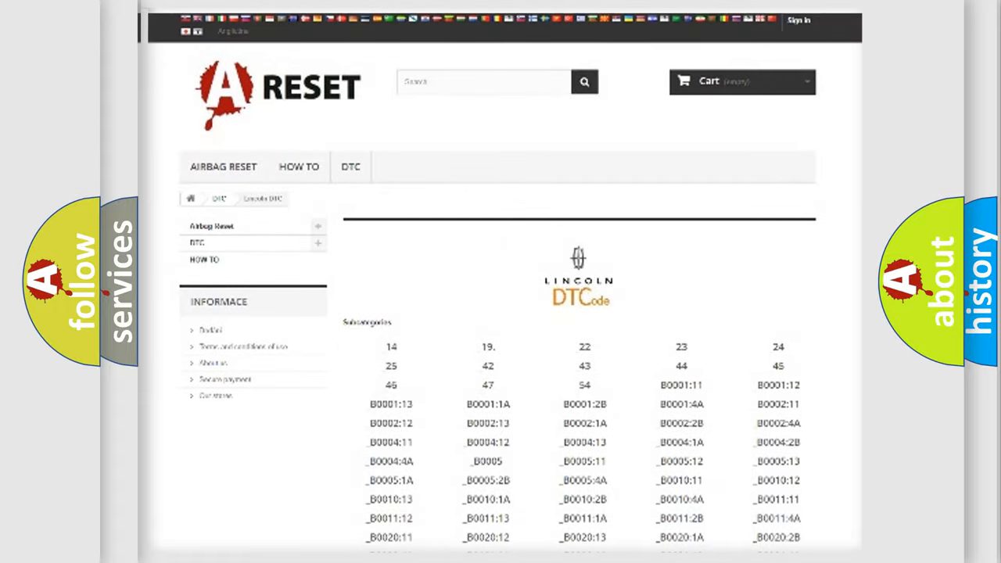